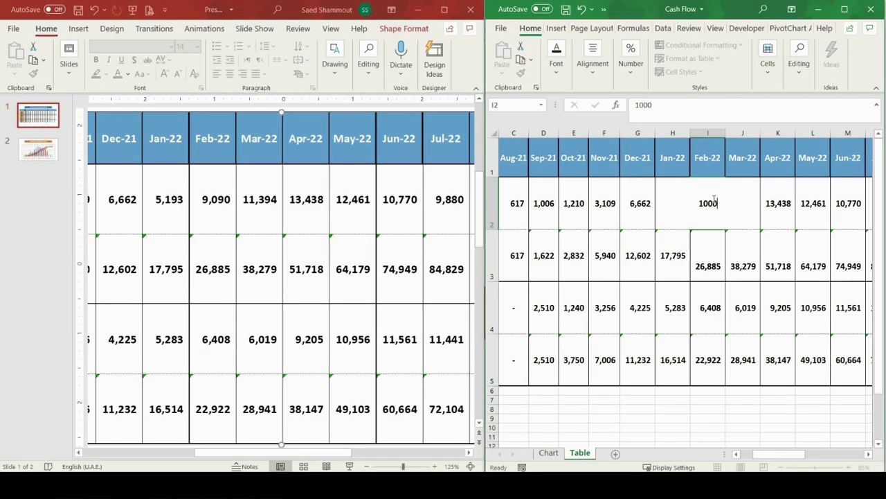
Step: Confirm Feb-22 Monthly Planned as 1,000 in Excel and return to the linked PowerPoint table
key(enter)
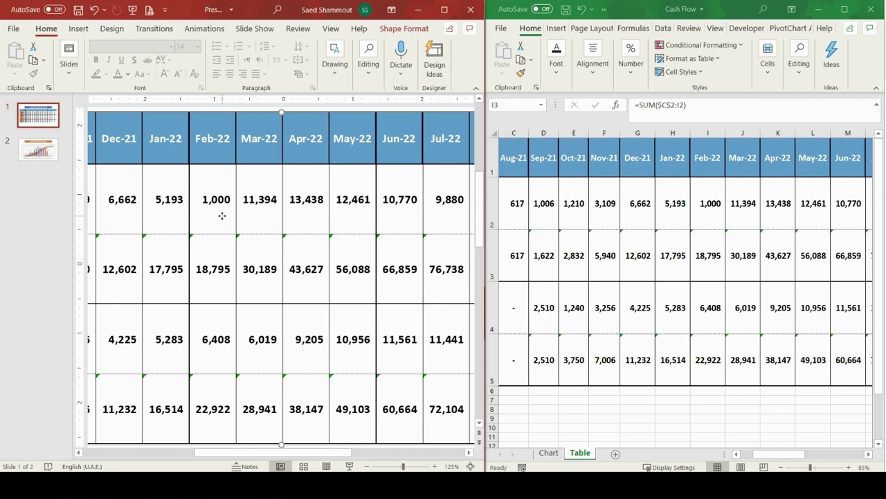
mouse_move(678, 211)
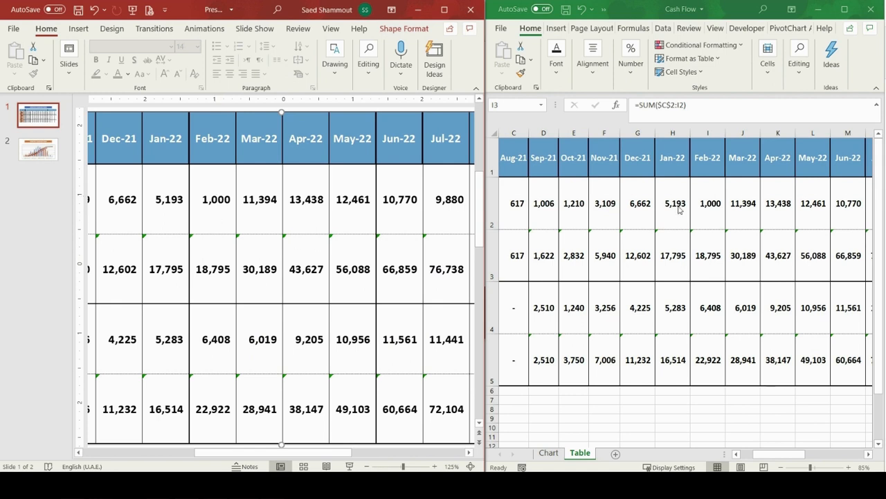
click(708, 202)
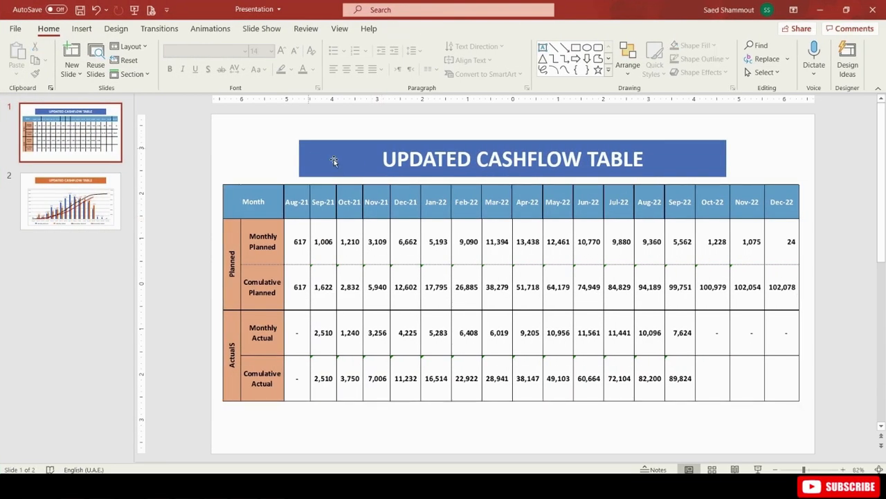
mouse_move(399, 307)
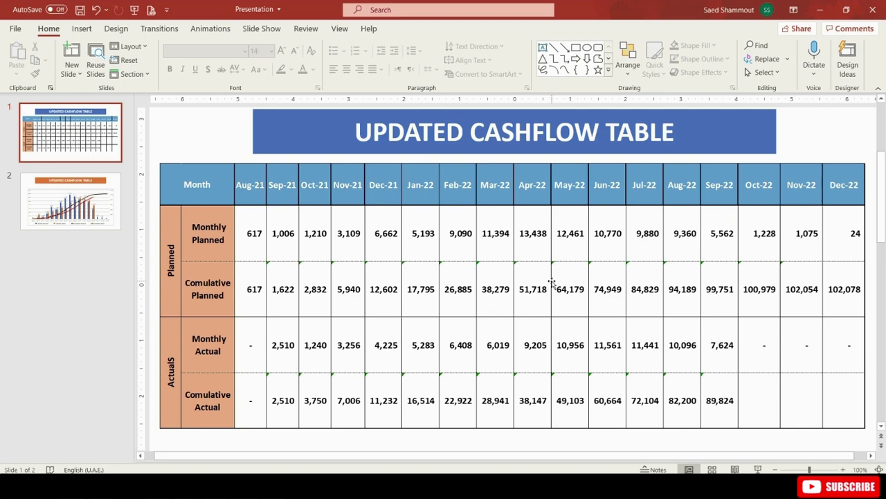
mouse_move(269, 299)
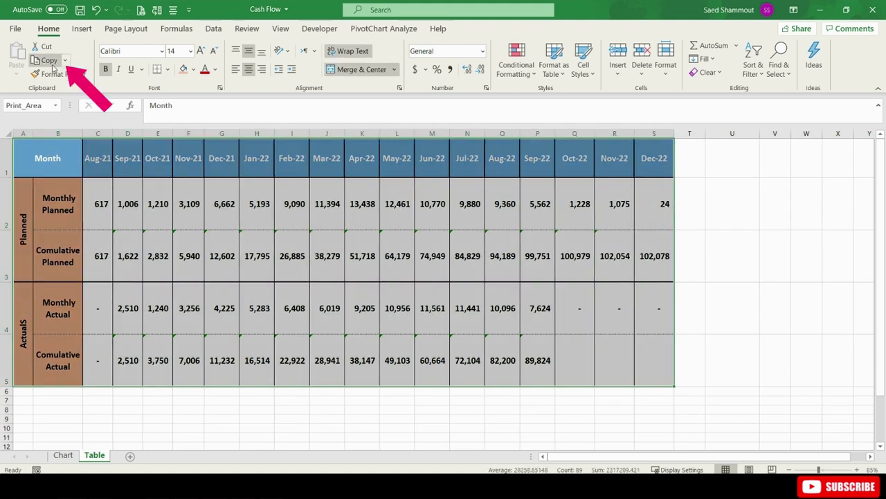
Step: Copy the selected cashflow table from Excel's Table sheet
click(48, 61)
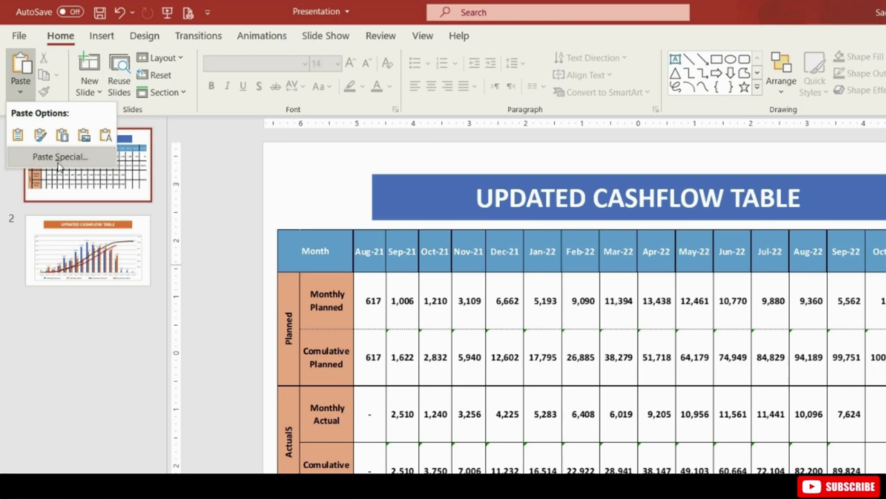
Step: Paste the table onto slide 1 via Paste Special as a linked Microsoft Excel Worksheet Object
click(60, 157)
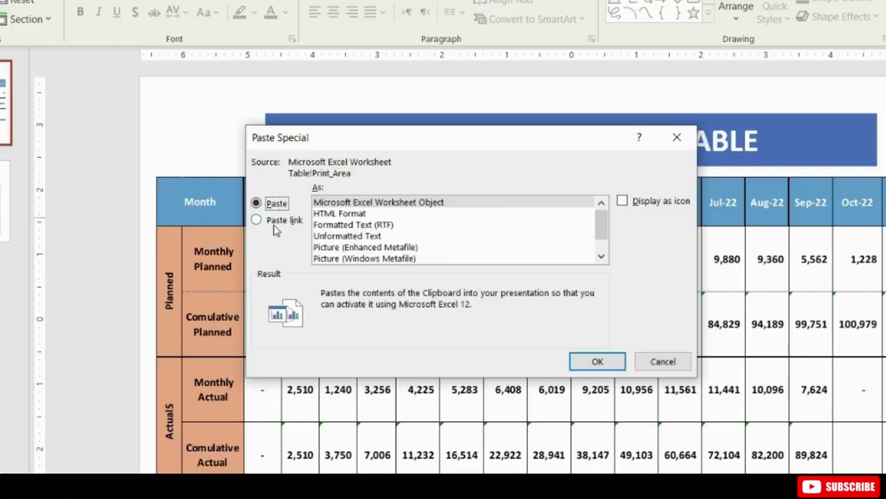
click(256, 219)
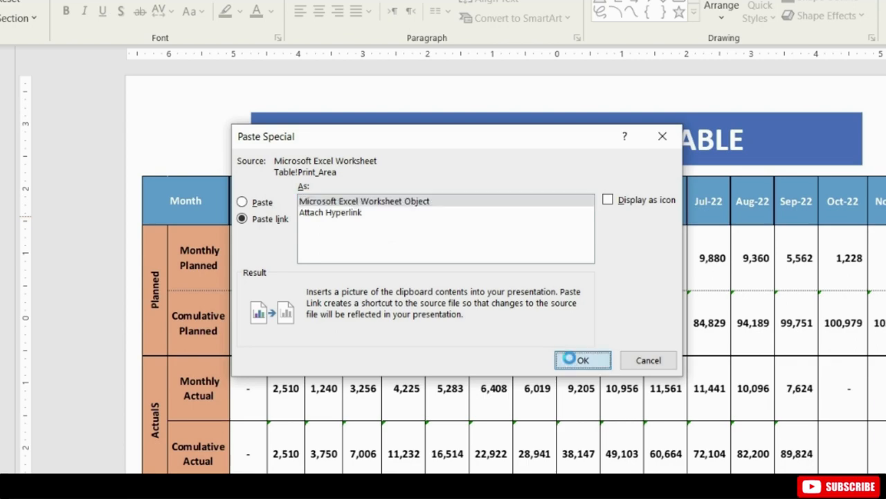
click(581, 360)
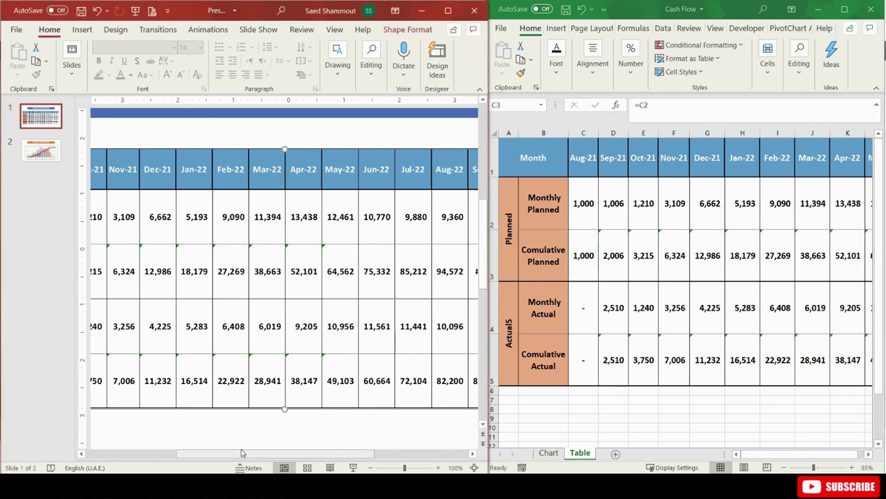
Step: Enter 15,000 for Feb-22 Monthly Planned in Excel and check the slide table follows
text(150)
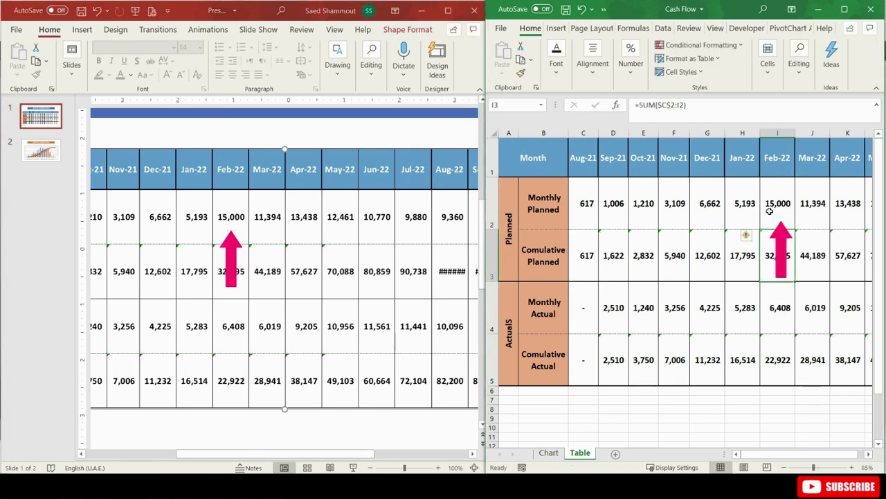
click(777, 202)
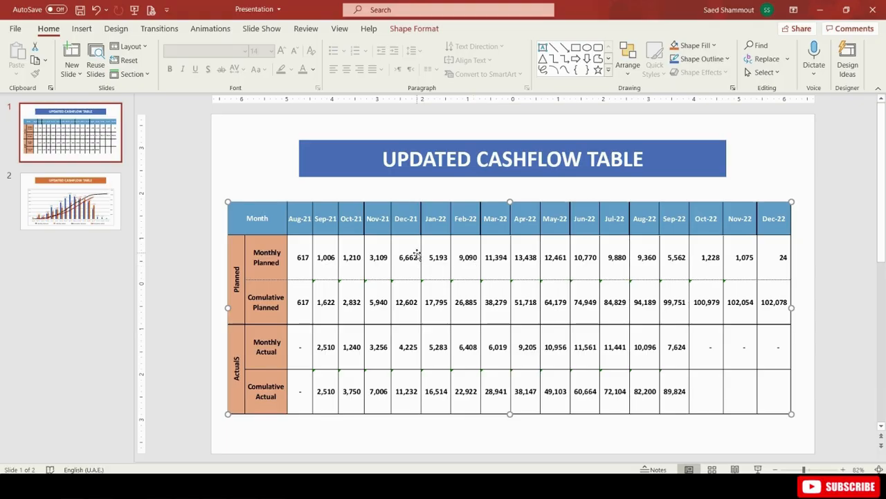
mouse_move(442, 234)
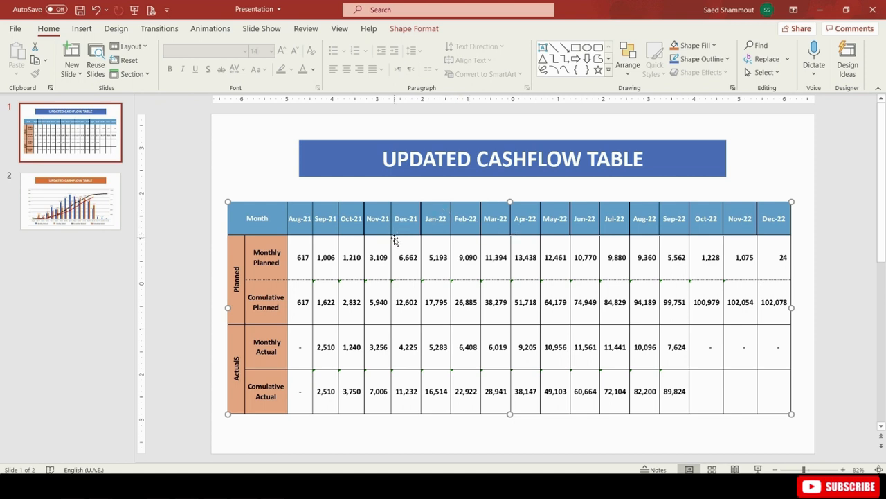
mouse_move(360, 265)
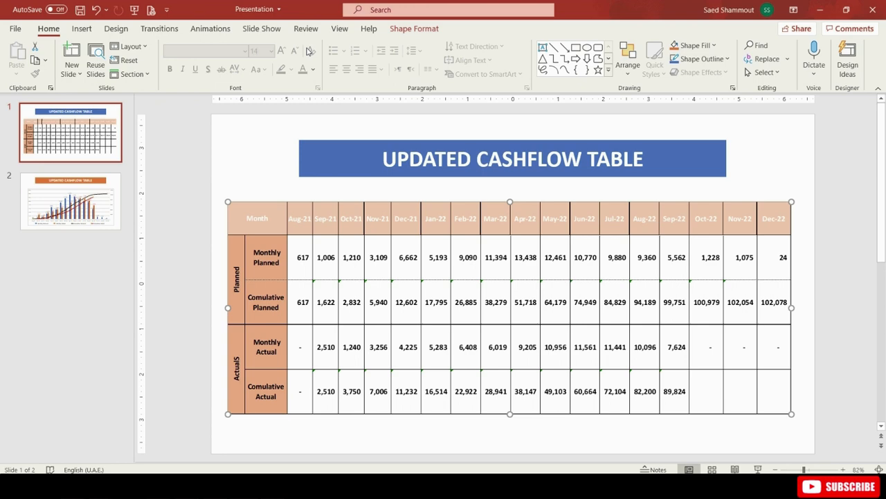
mouse_move(311, 51)
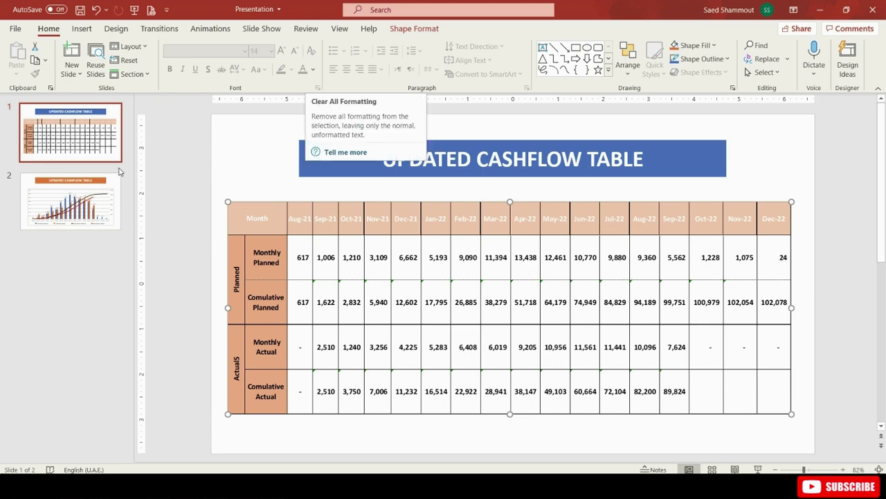
Step: Go to slide 2 holding the cashflow chart
click(69, 200)
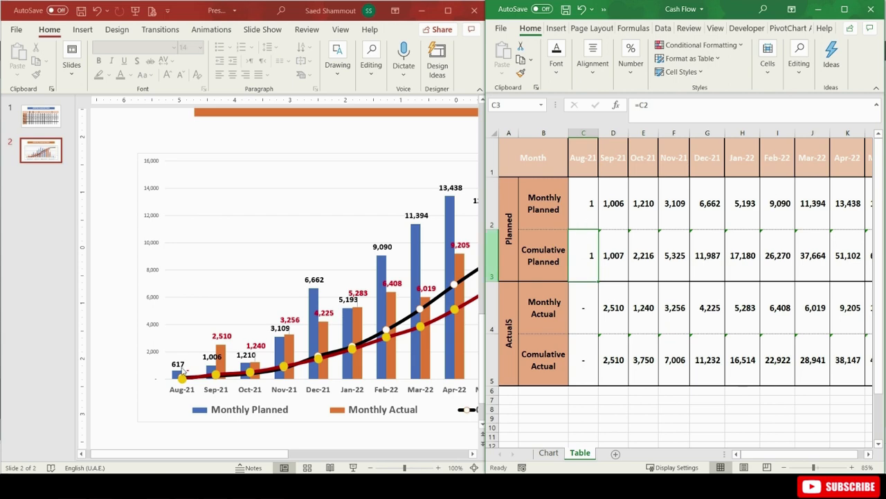
Step: Bring Excel forward and switch to its Chart sheet with the cashflow chart
click(584, 203)
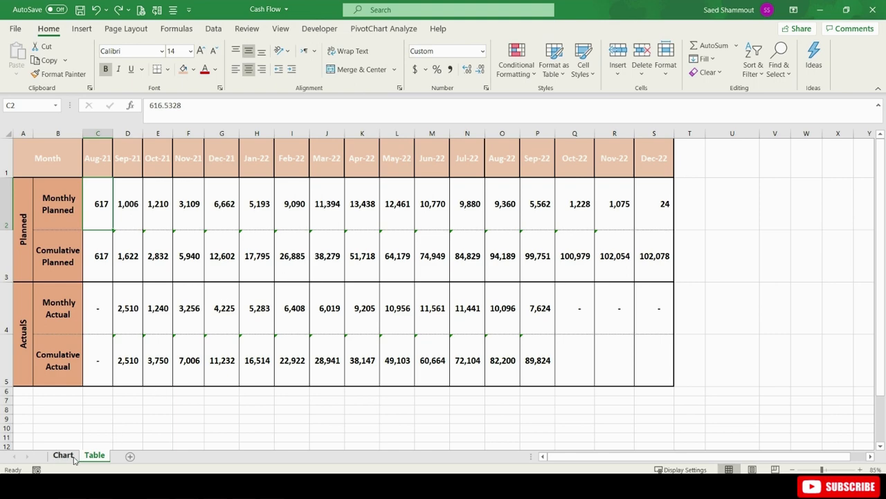
click(64, 454)
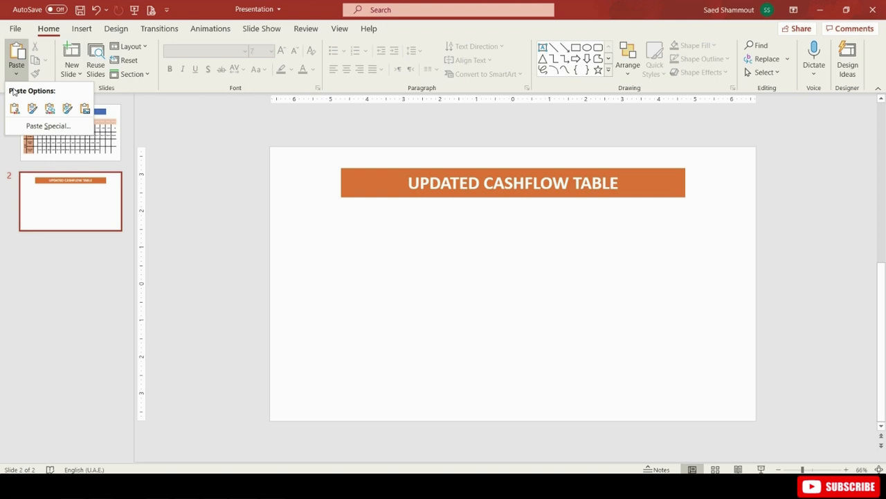
Step: Paste the chart onto slide 2 using Keep Source Formatting & Link Data
click(67, 108)
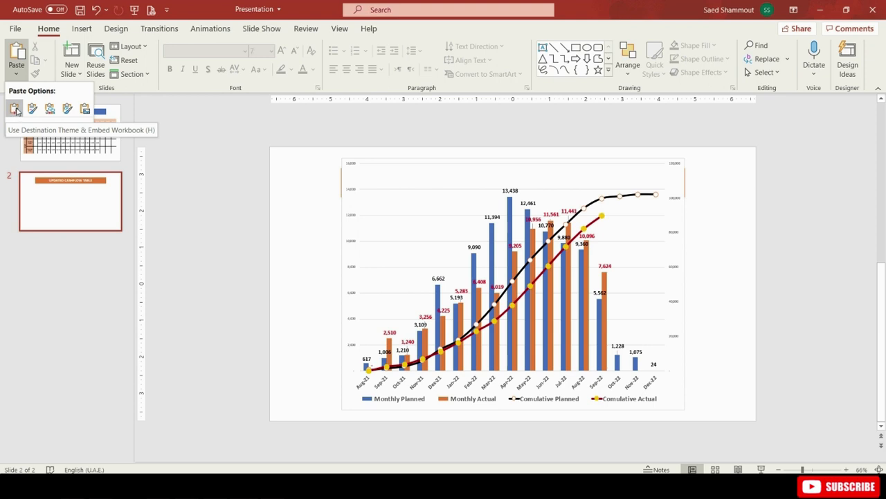
mouse_move(34, 108)
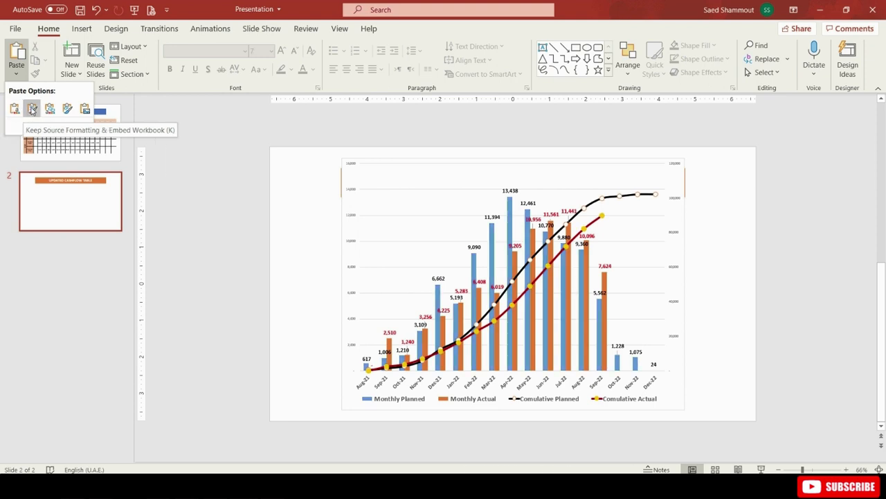
mouse_move(50, 108)
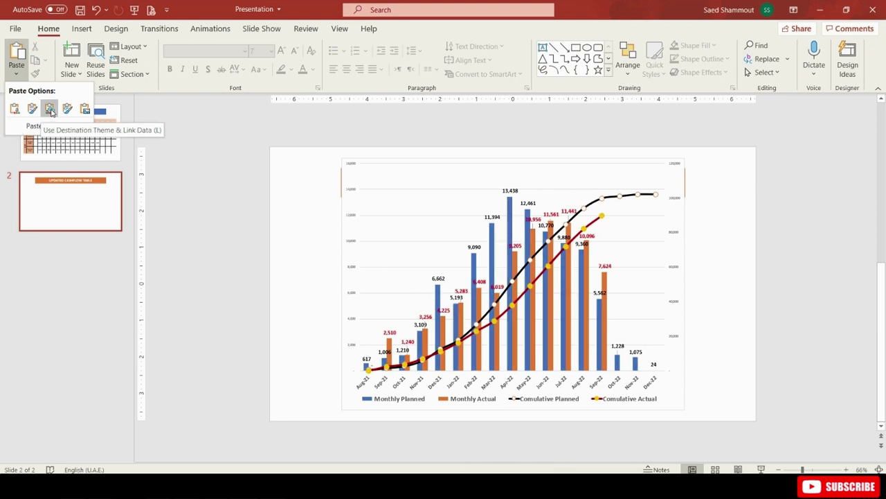
mouse_move(67, 108)
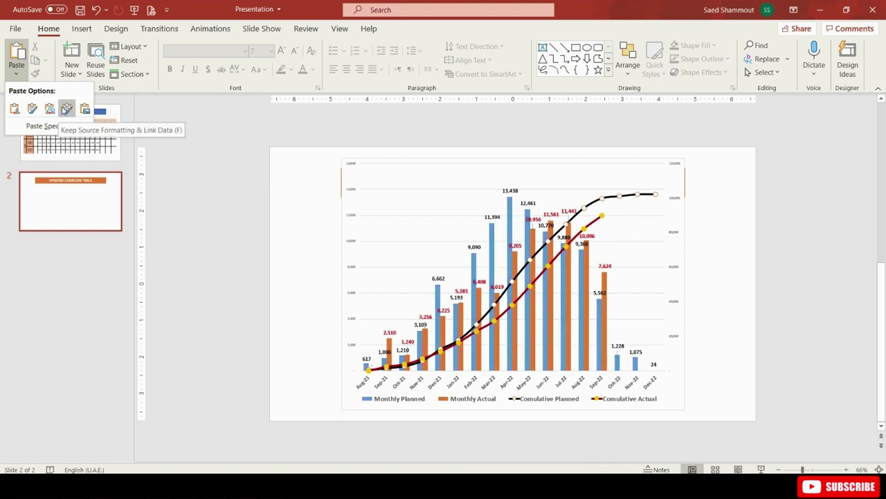
mouse_move(50, 108)
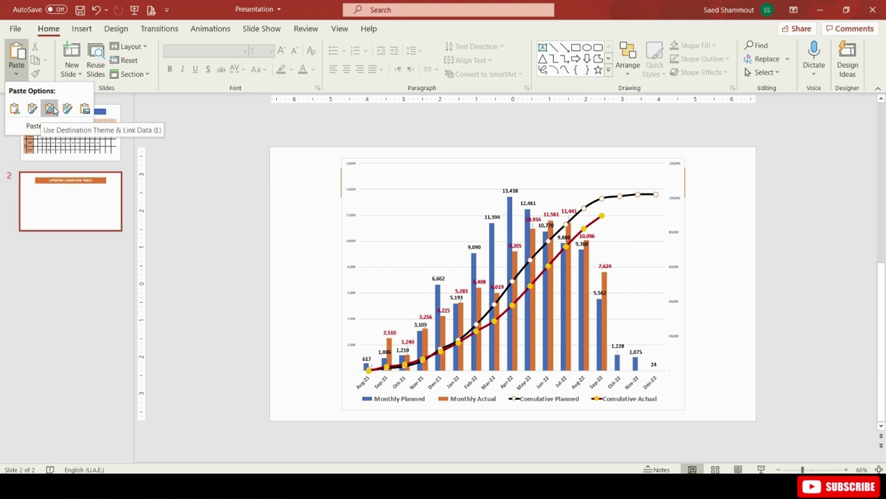
mouse_move(67, 108)
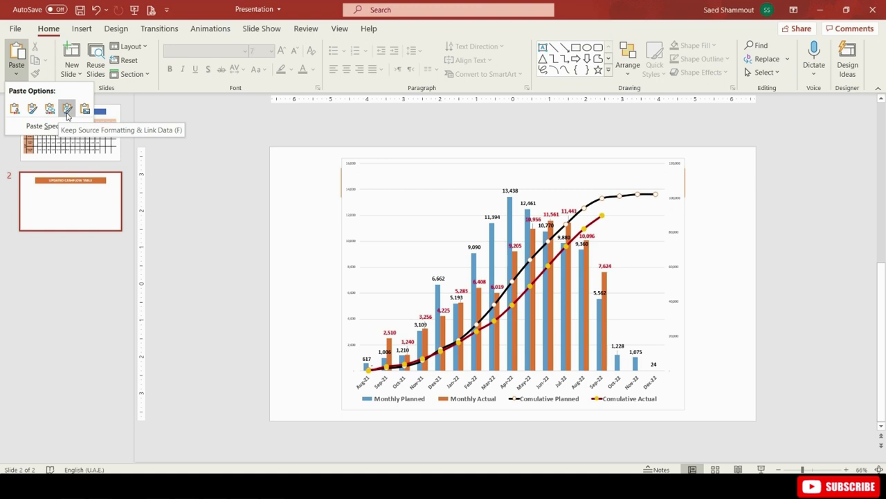
click(67, 108)
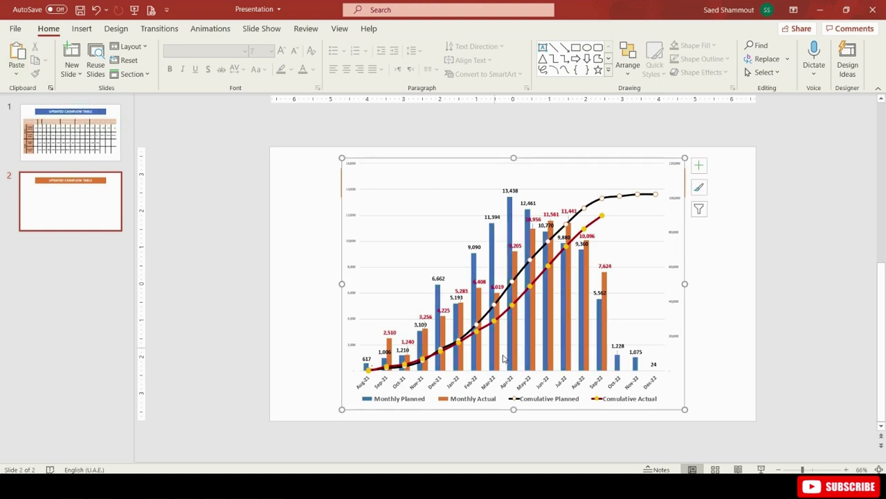
Step: Set Aug-21 Monthly Planned in Excel's Table sheet to 1 to test the chart link
click(512, 284)
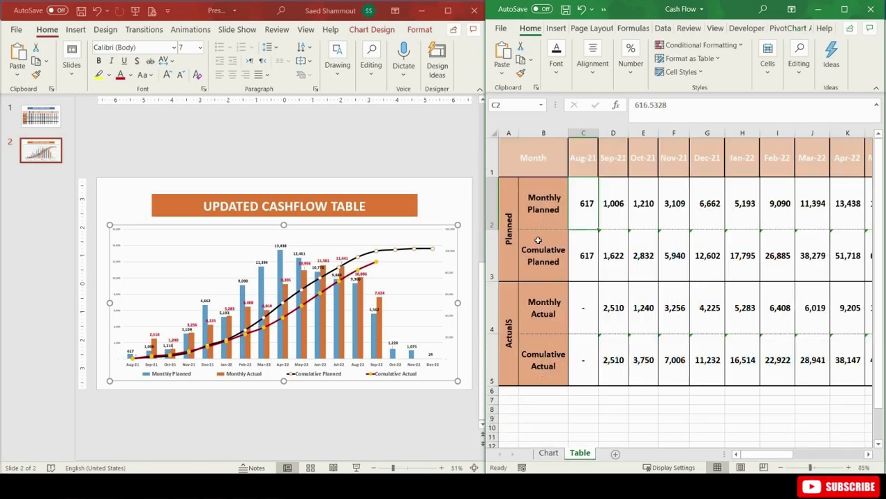
text(1)
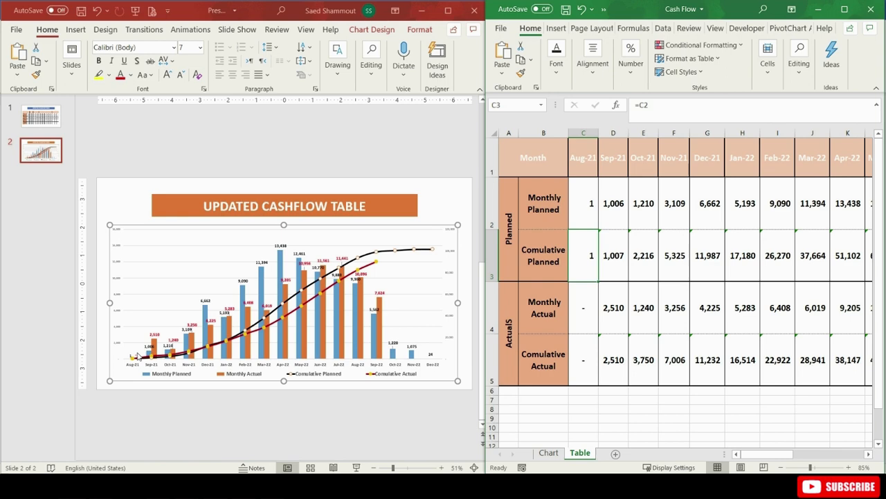
text(100000)
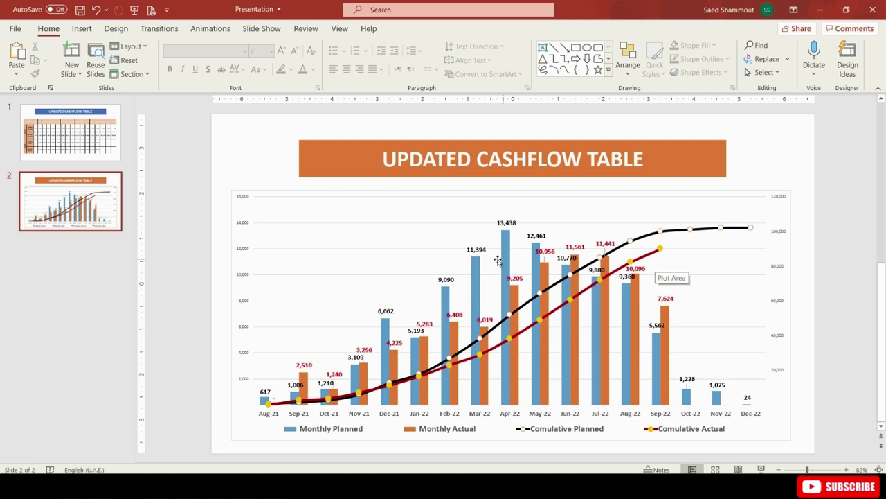
mouse_move(401, 263)
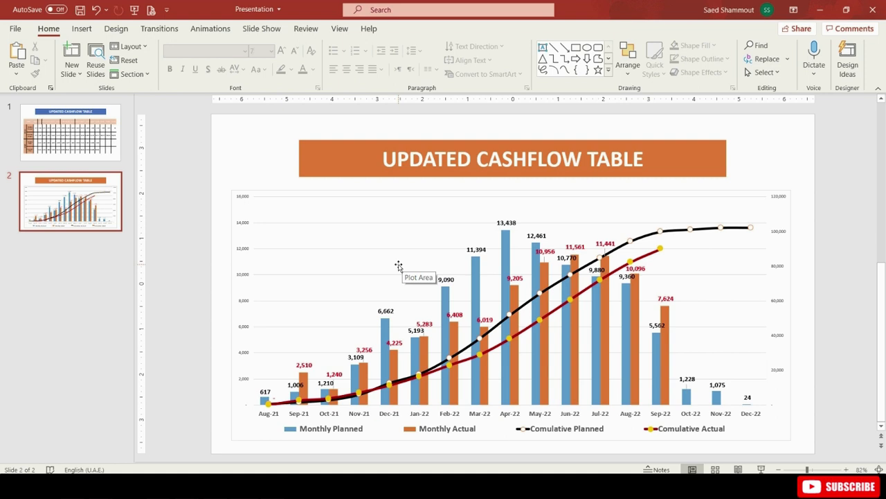
Step: Use Edit Data on the slide chart's plot area to open its linked Excel source
right_click(399, 266)
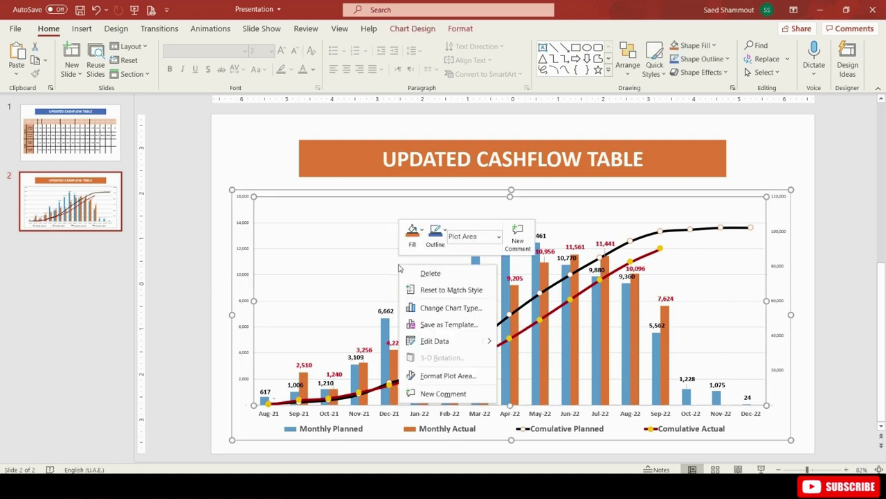
mouse_move(435, 340)
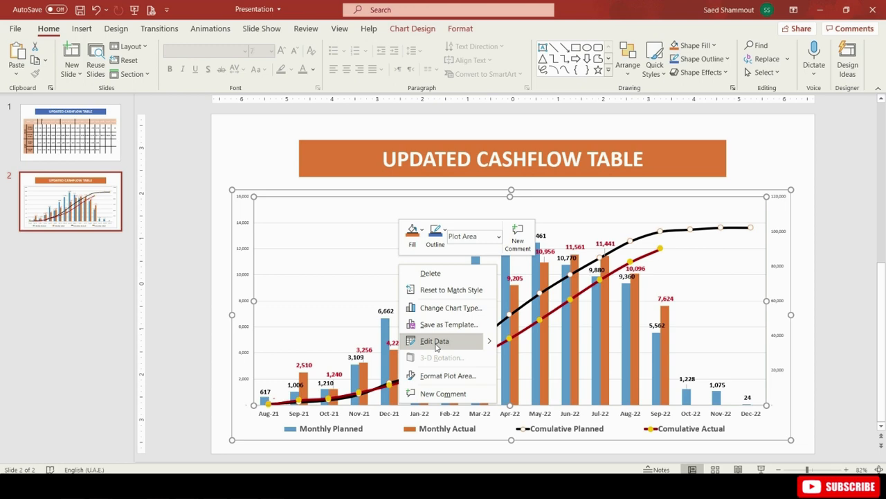
click(434, 341)
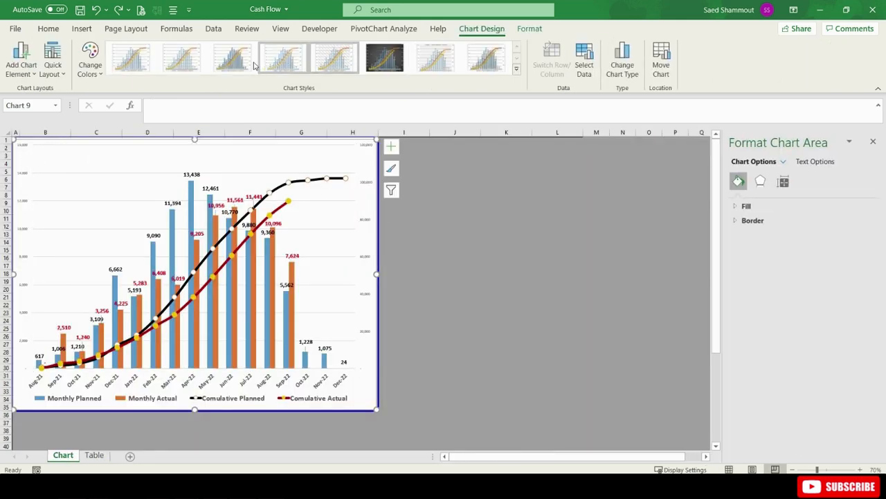
Step: Switch from Excel's Chart sheet back to the PowerPoint slide with the linked chart
click(385, 59)
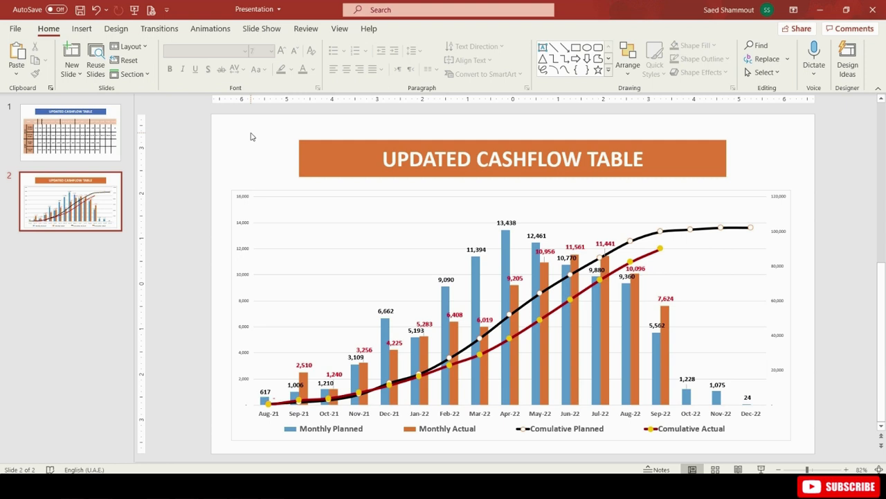
mouse_move(252, 122)
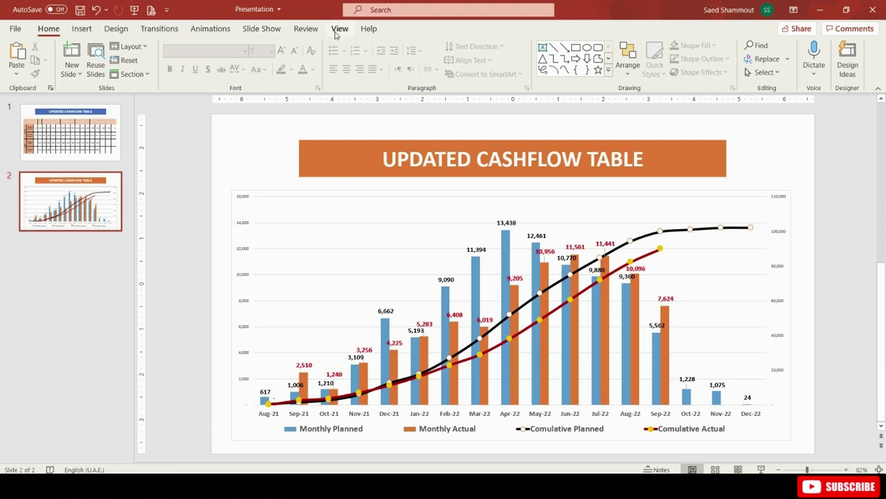
Step: Preview slide 2 with its linked chart in grayscale, then return to full colour
click(340, 28)
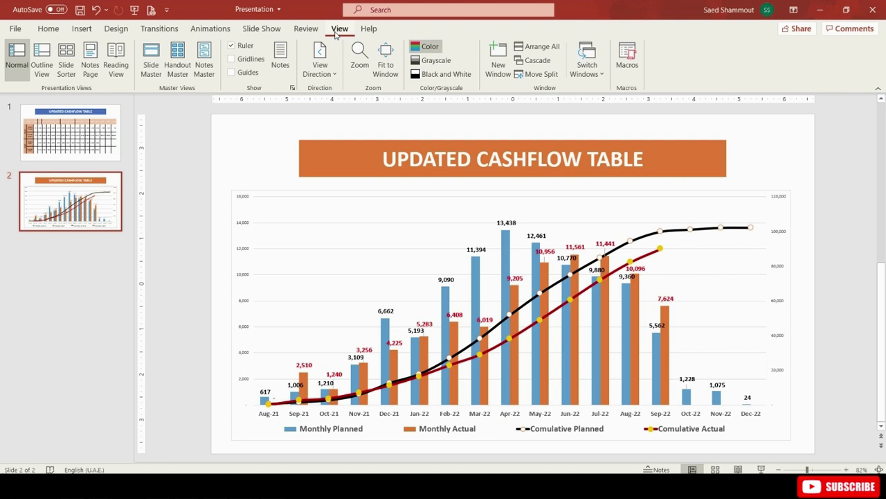
click(436, 53)
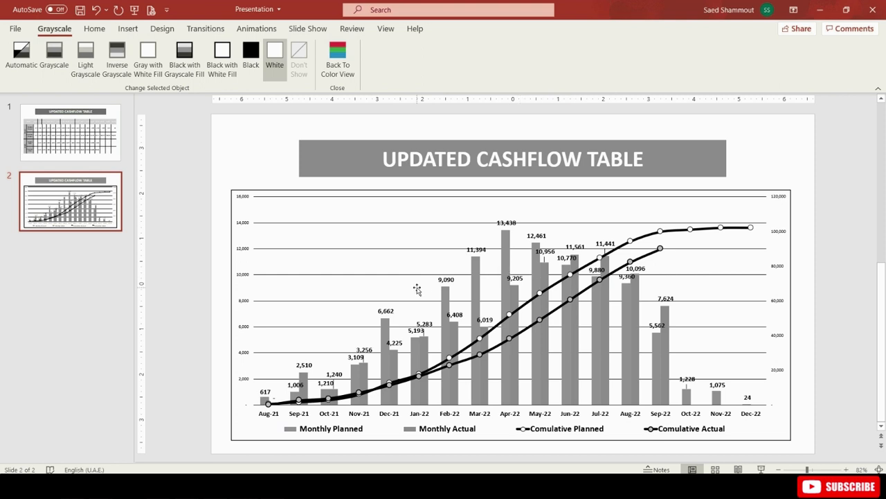
click(338, 58)
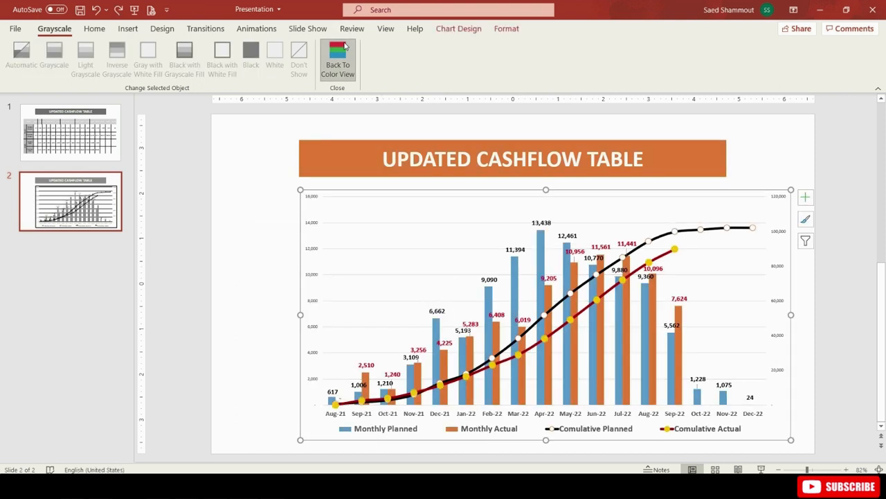
click(338, 61)
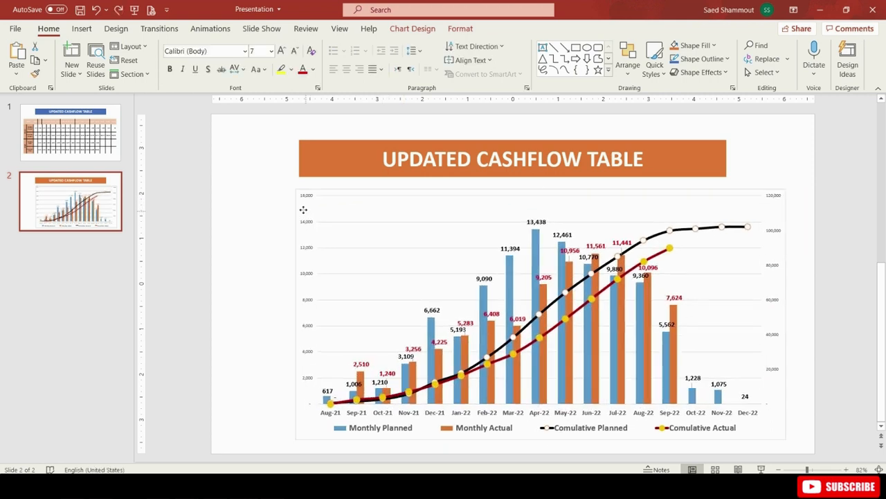
Step: Select the linked chart and show the View options again
click(513, 311)
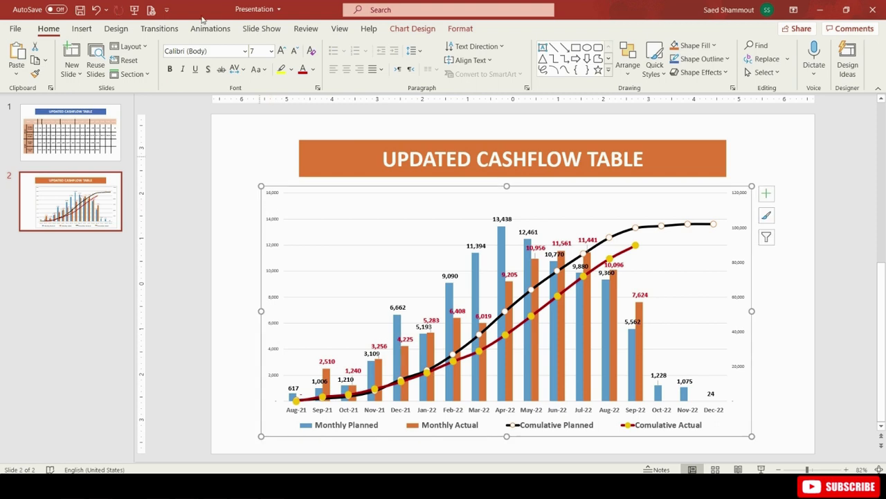
click(339, 28)
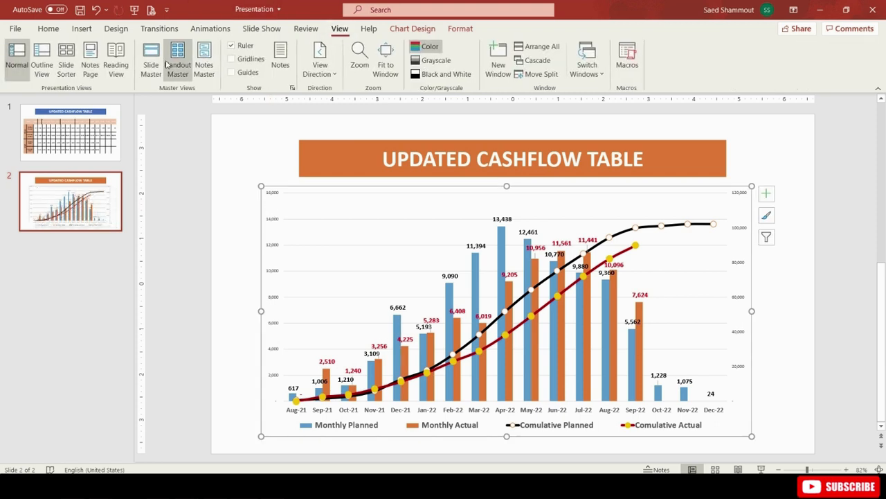